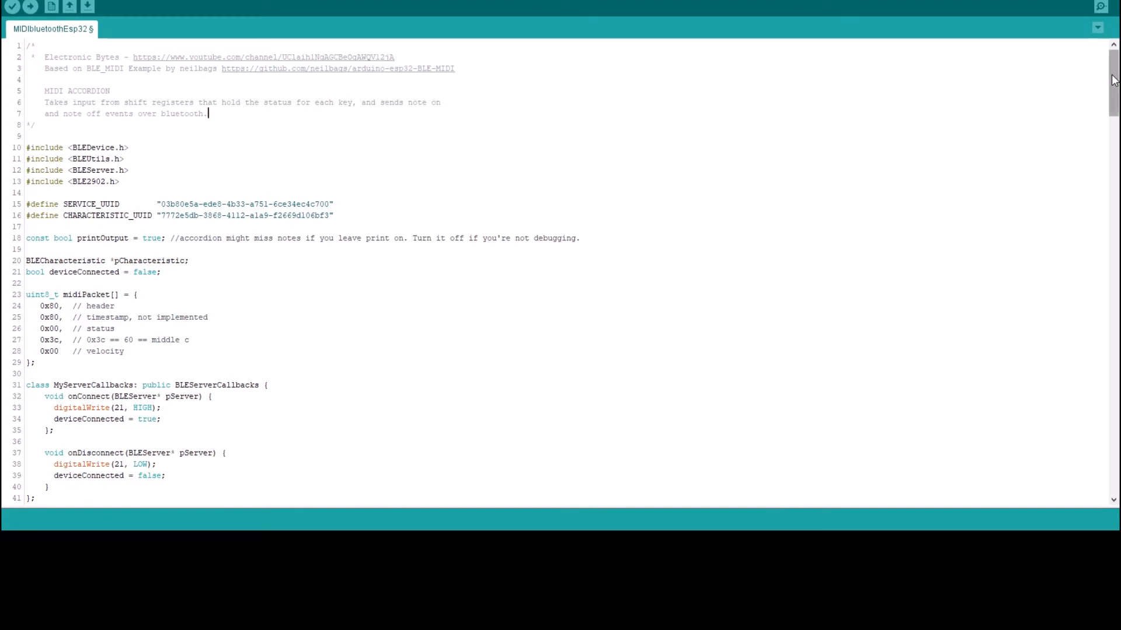
{"action": "scroll", "scroll_direction": "down", "scroll_amount": 3}
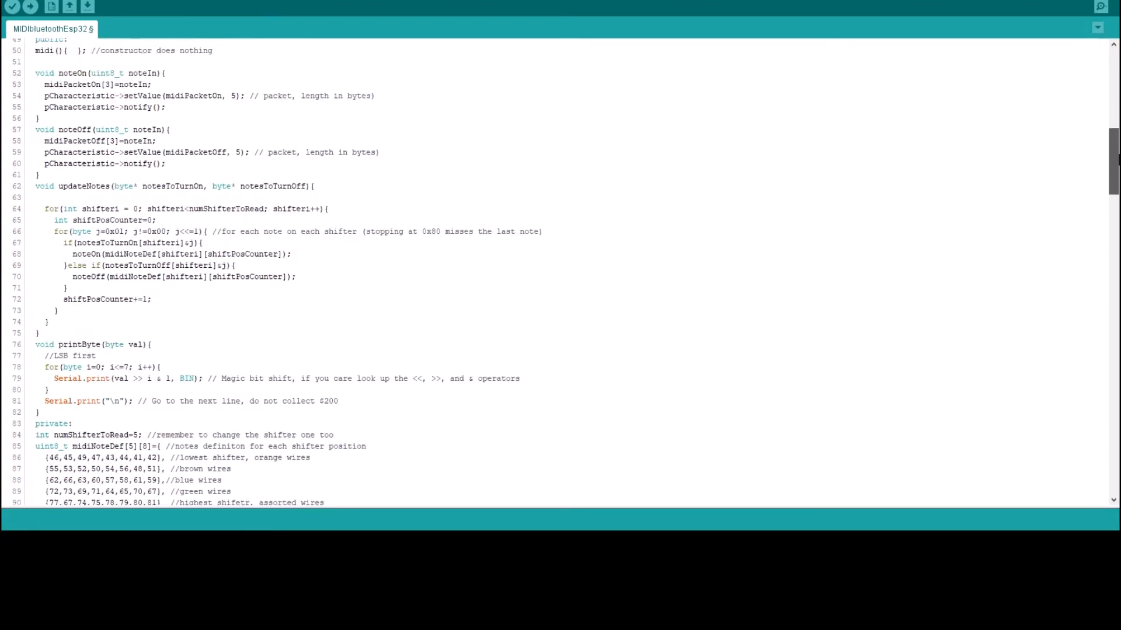
{"action": "scroll", "scroll_direction": "down", "scroll_amount": 3}
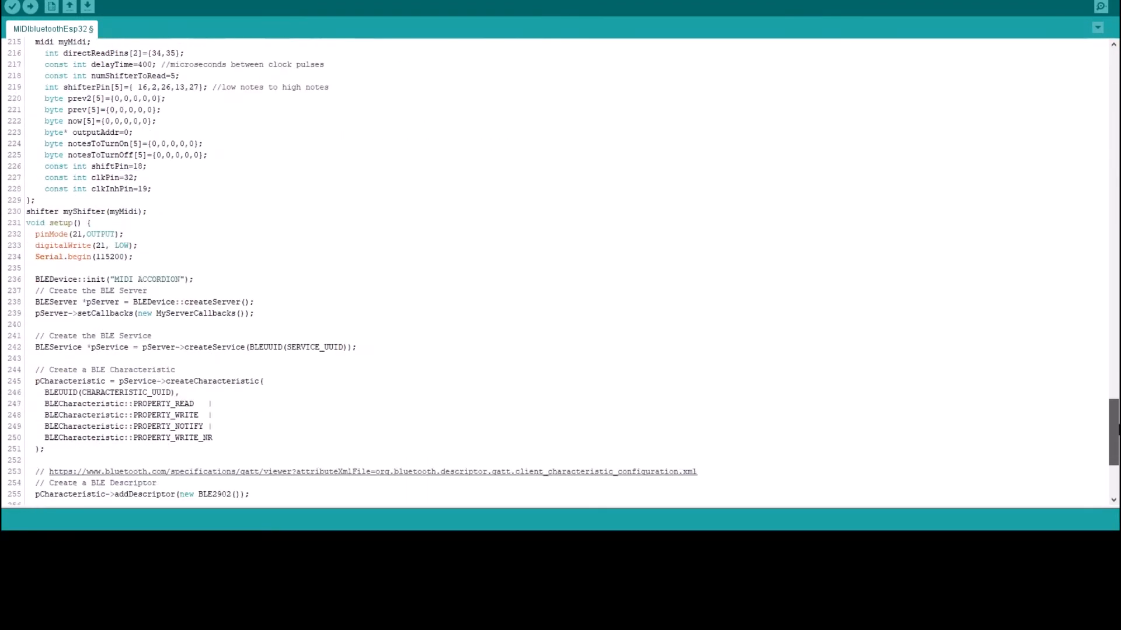